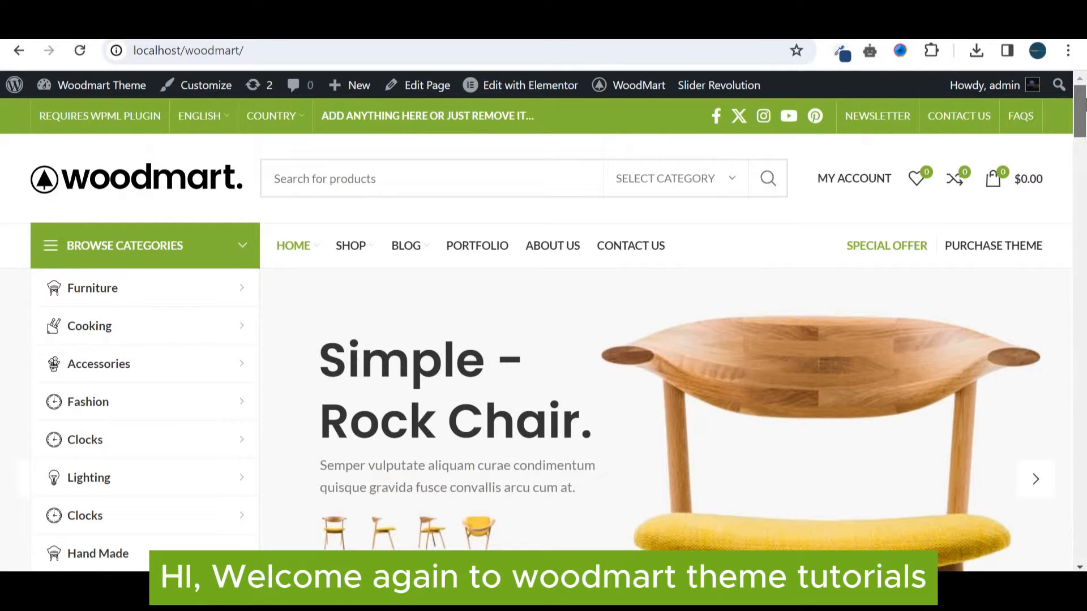
- Open the WoodMart Theme settings Footer section from the admin sidebar
scroll("down", 3)
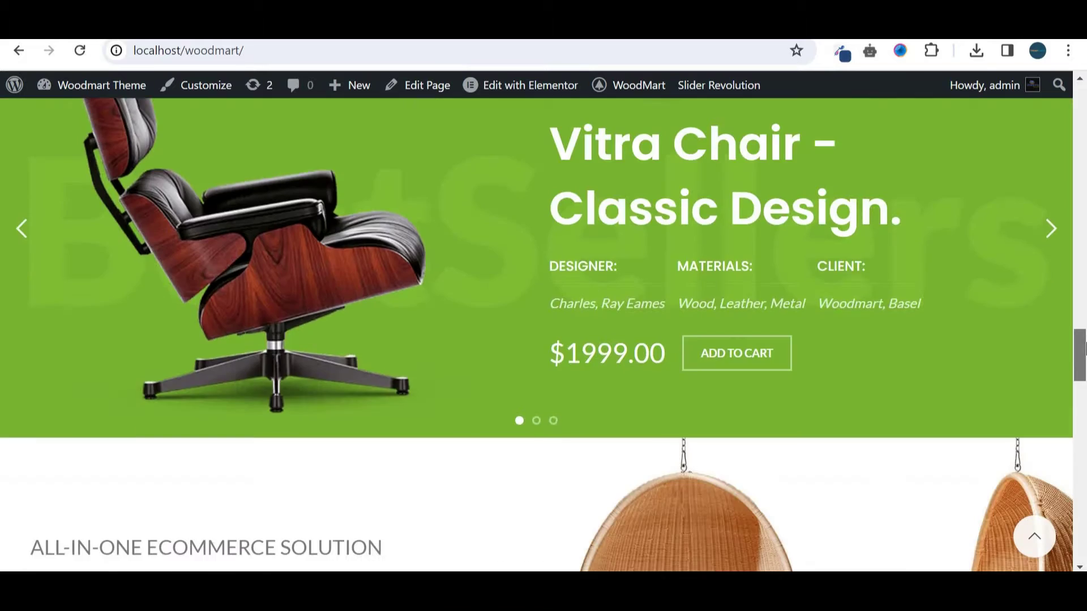
scroll("down", 3)
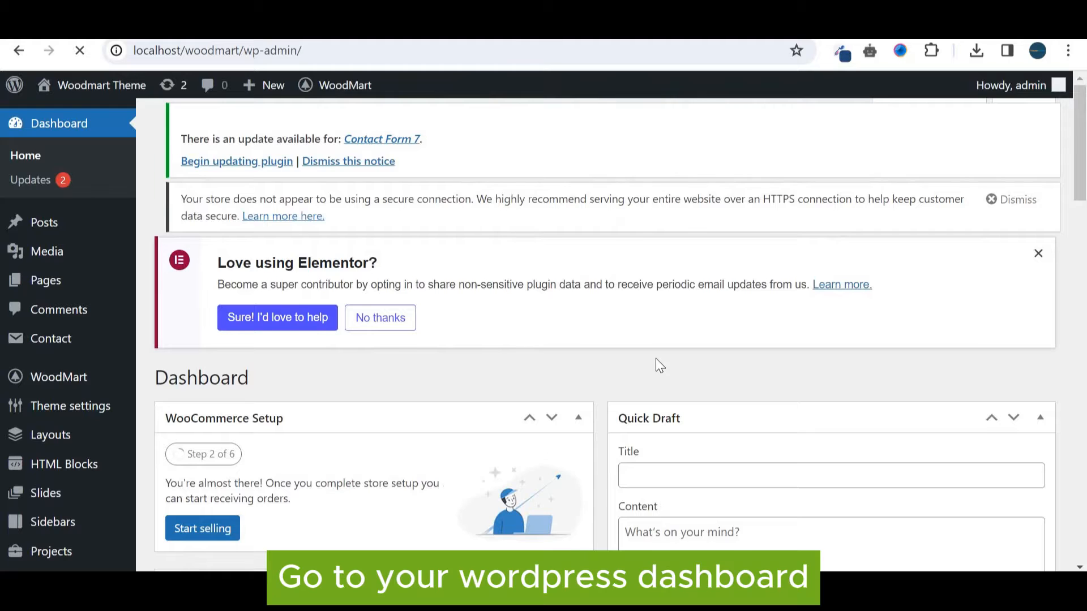
scroll("up", 3)
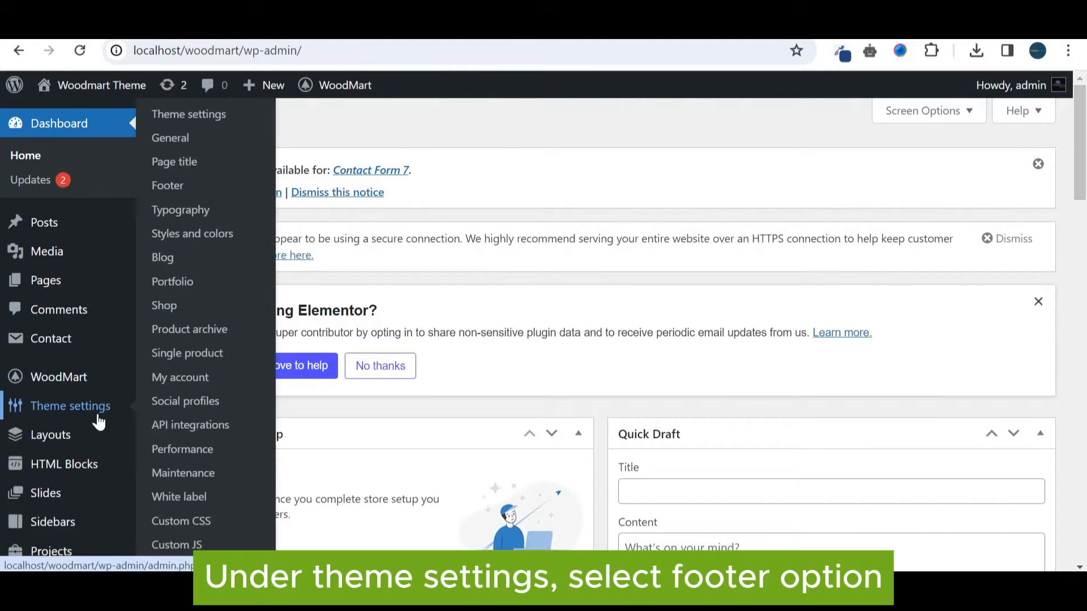
mouse_move(164, 305)
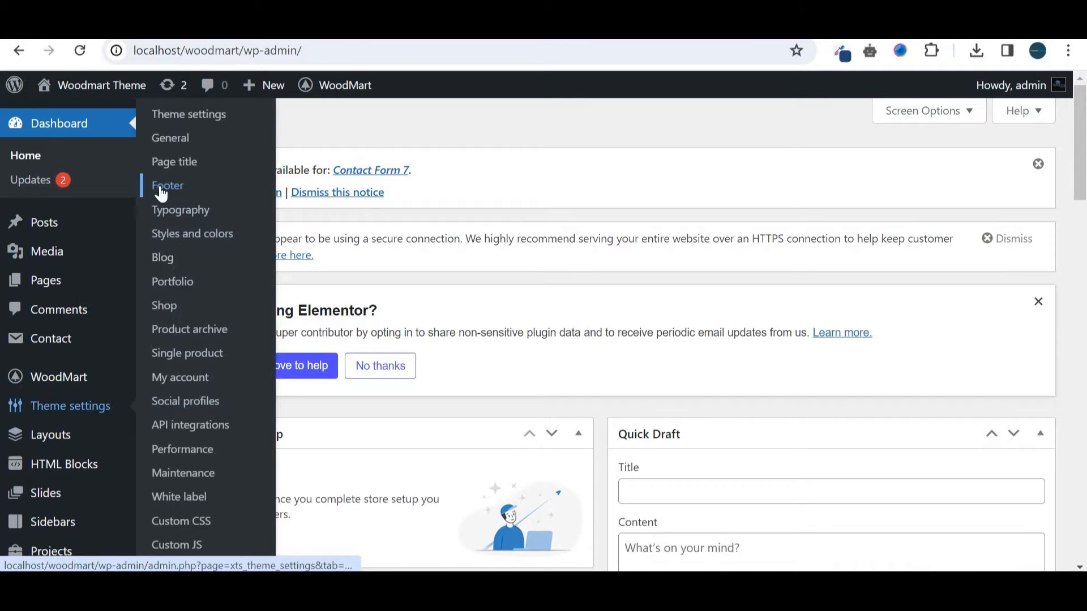
left_click(167, 184)
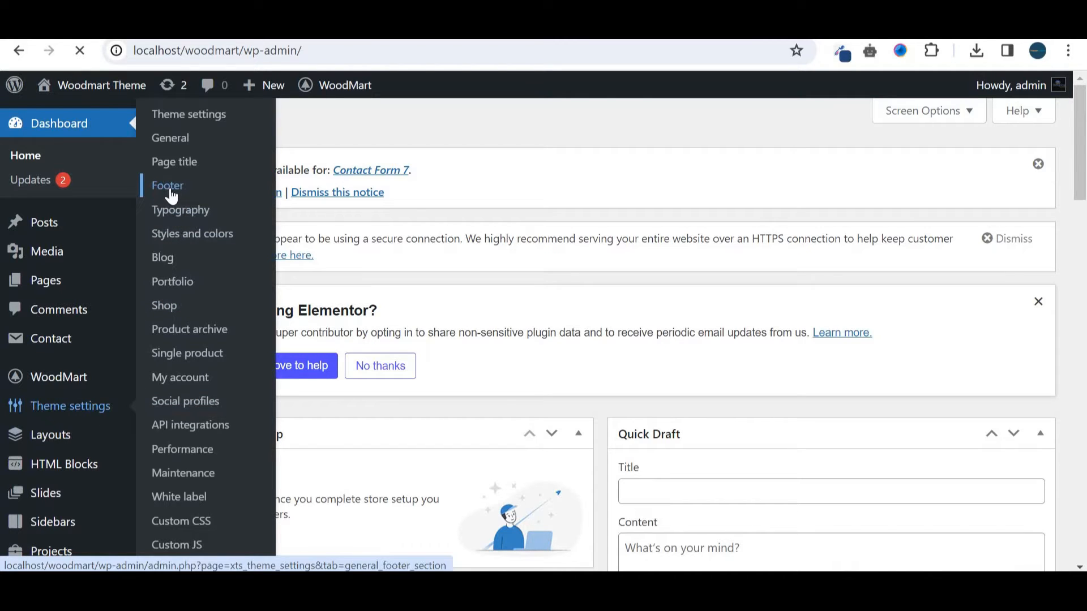
left_click(168, 184)
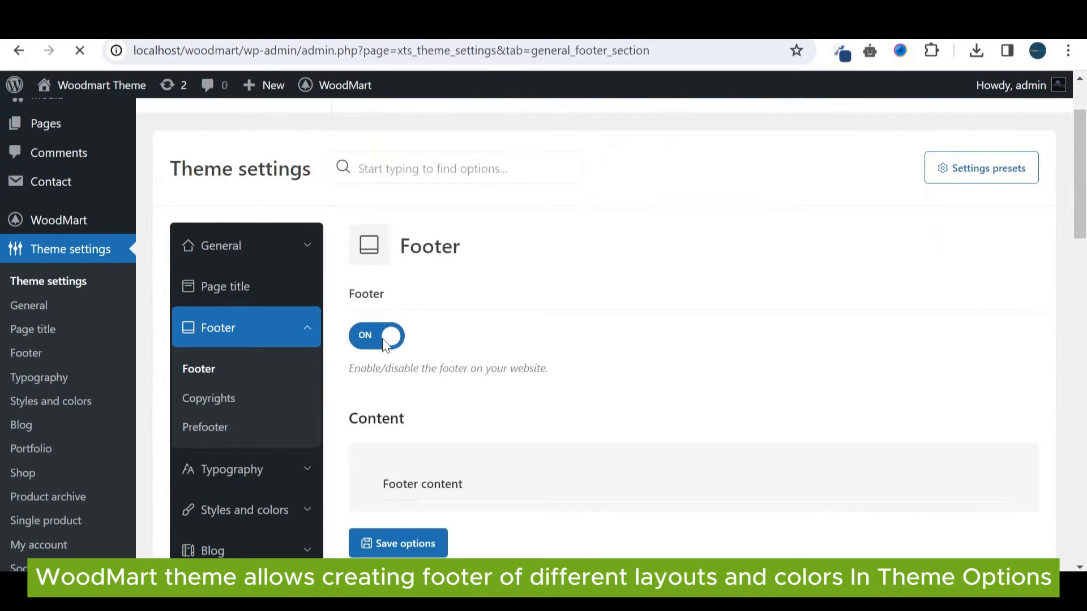
scroll("down", 3)
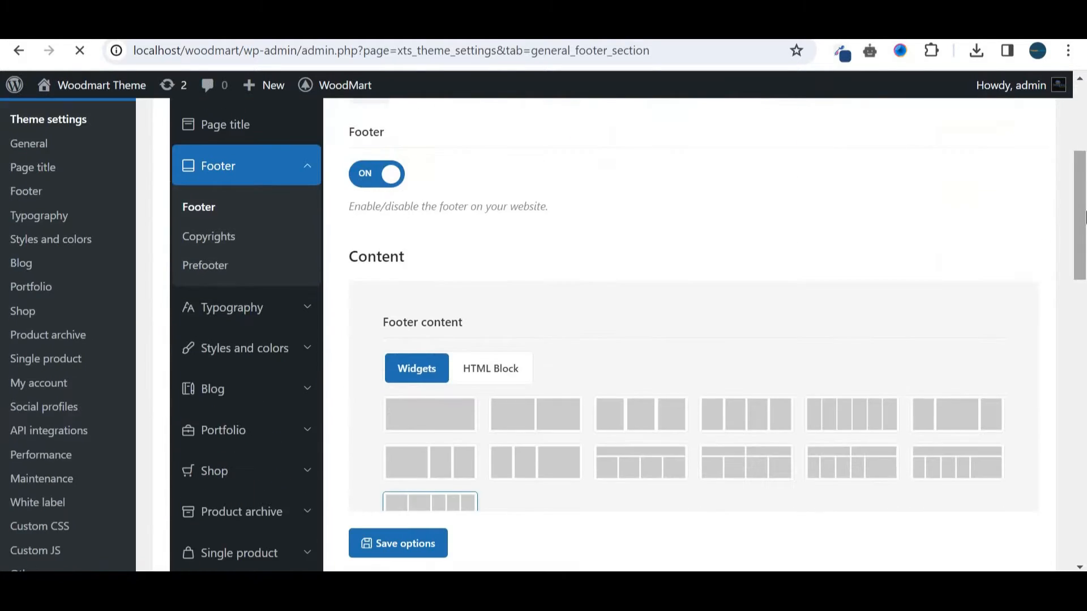
scroll("down", 3)
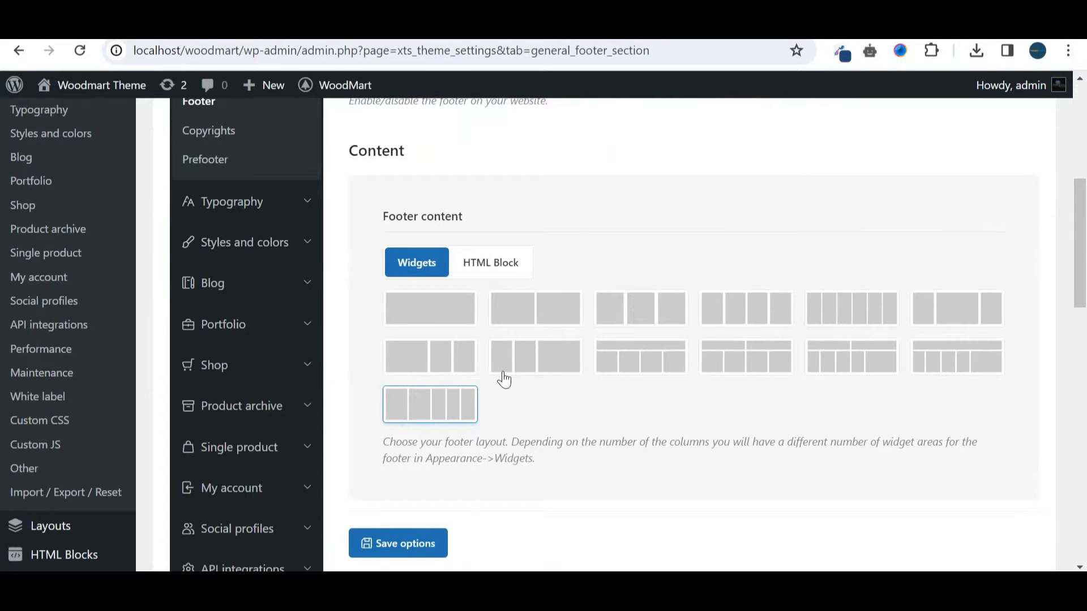
mouse_move(980, 286)
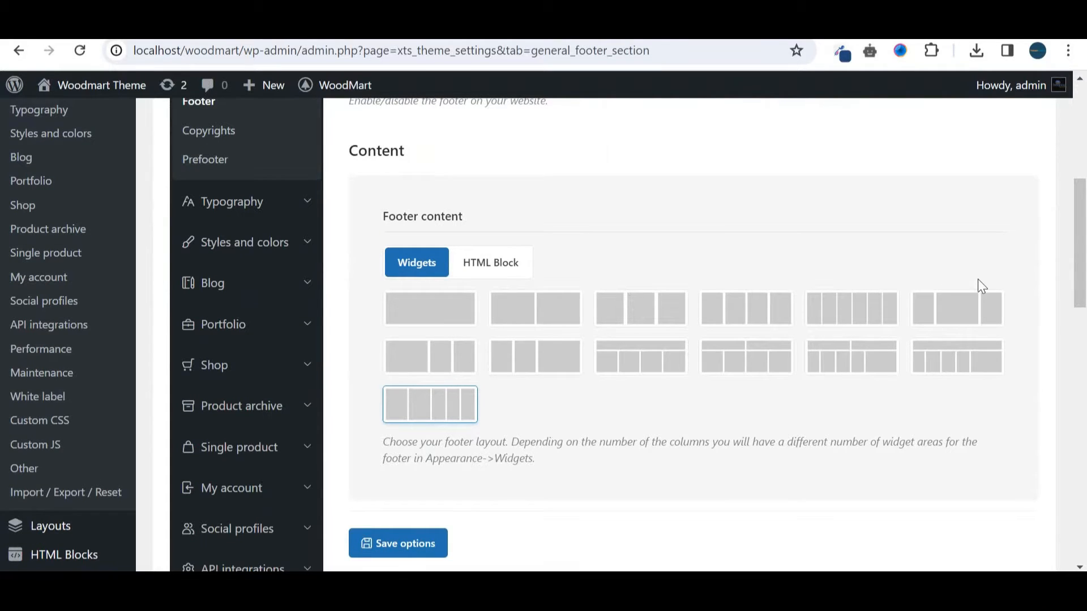
scroll("down", 3)
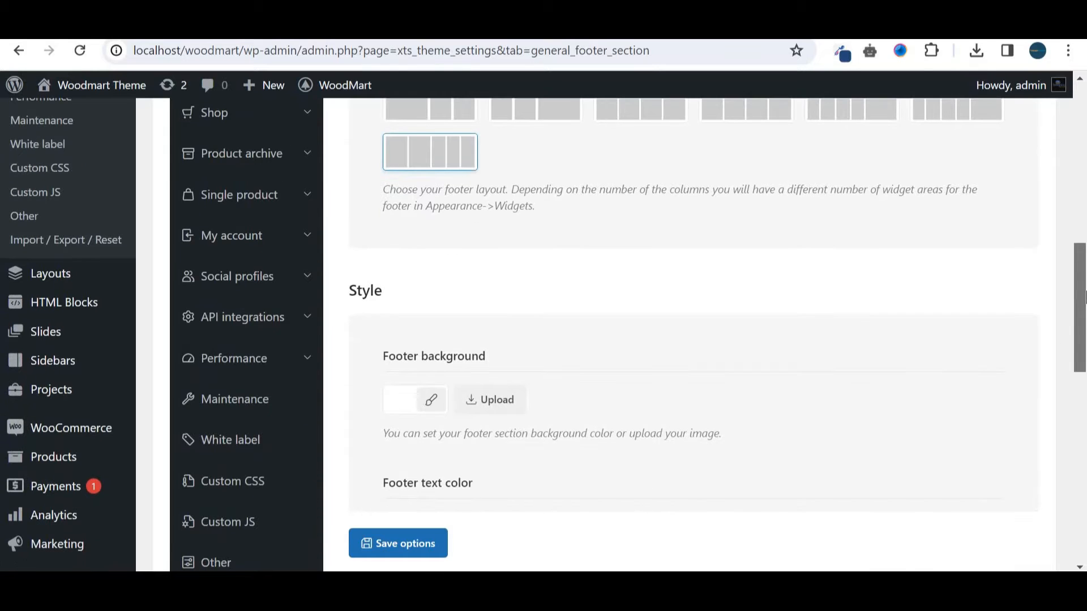
scroll("down", 3)
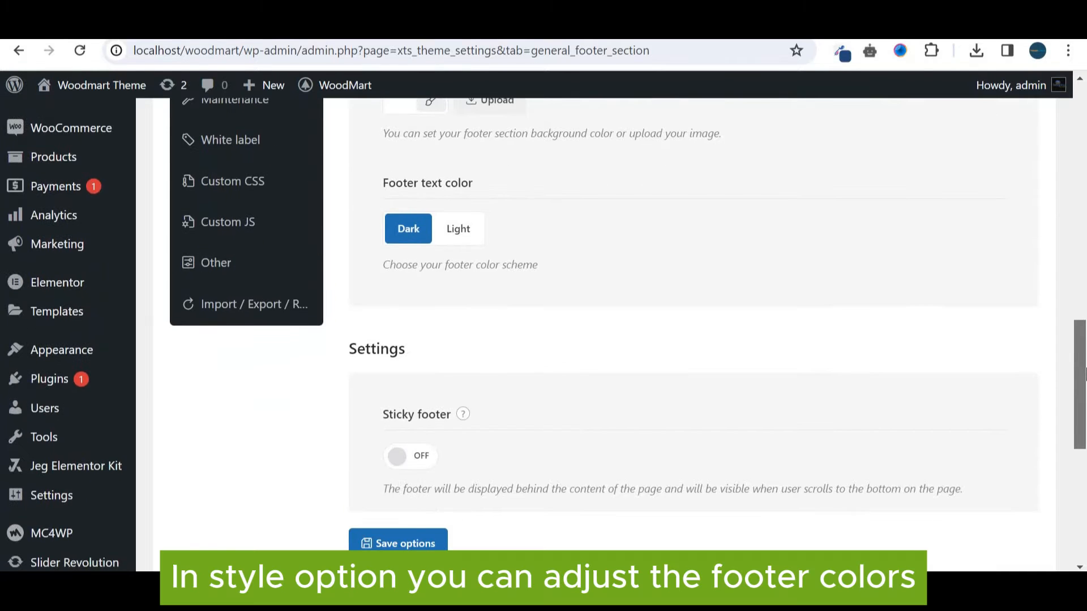
scroll("down", 3)
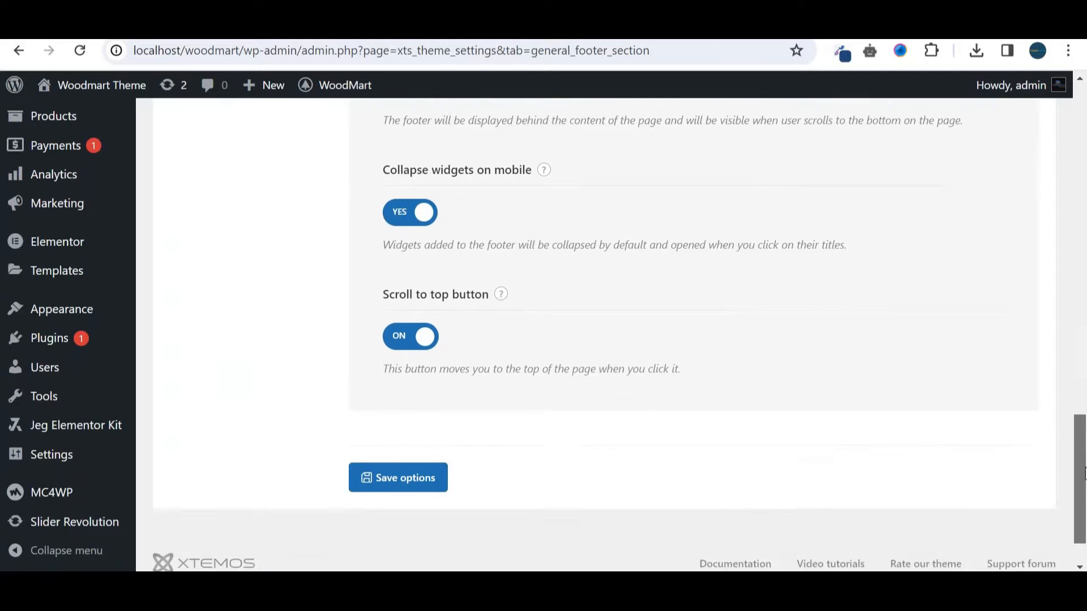
scroll("up", 3)
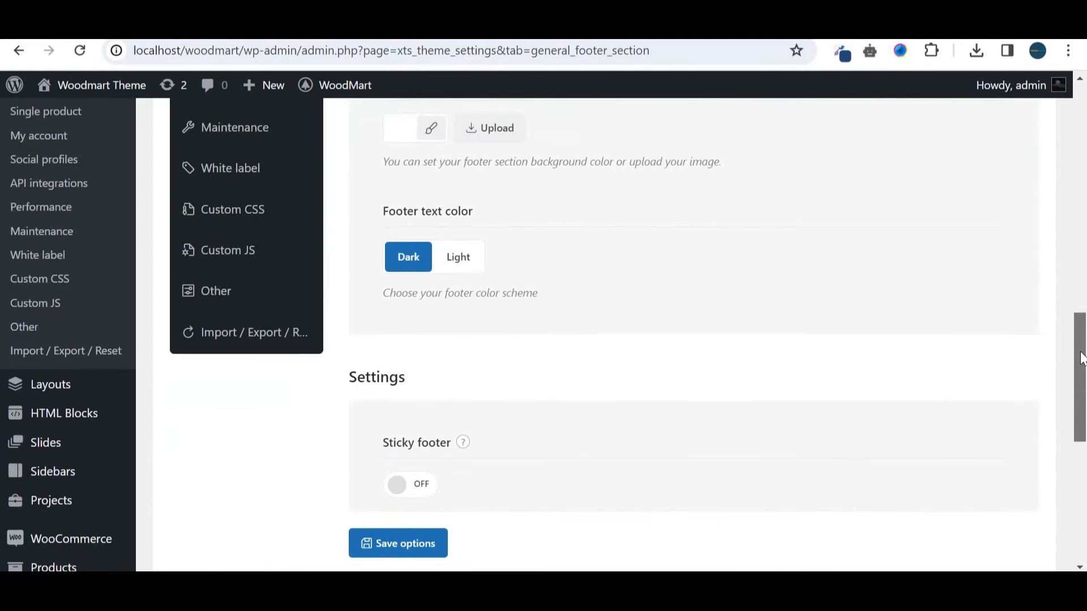
scroll("up", 3)
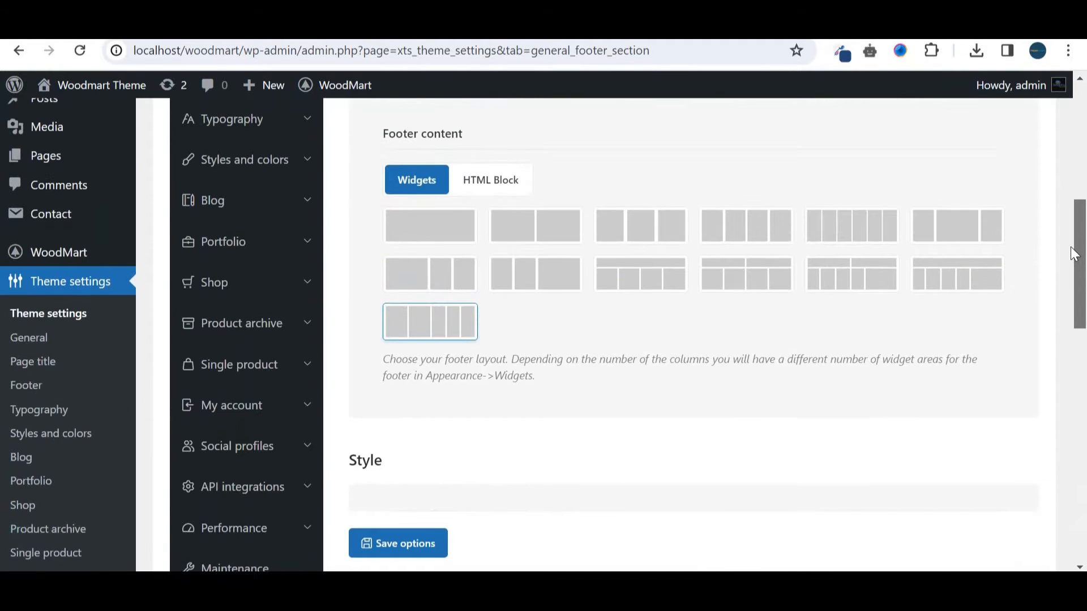
scroll("up", 3)
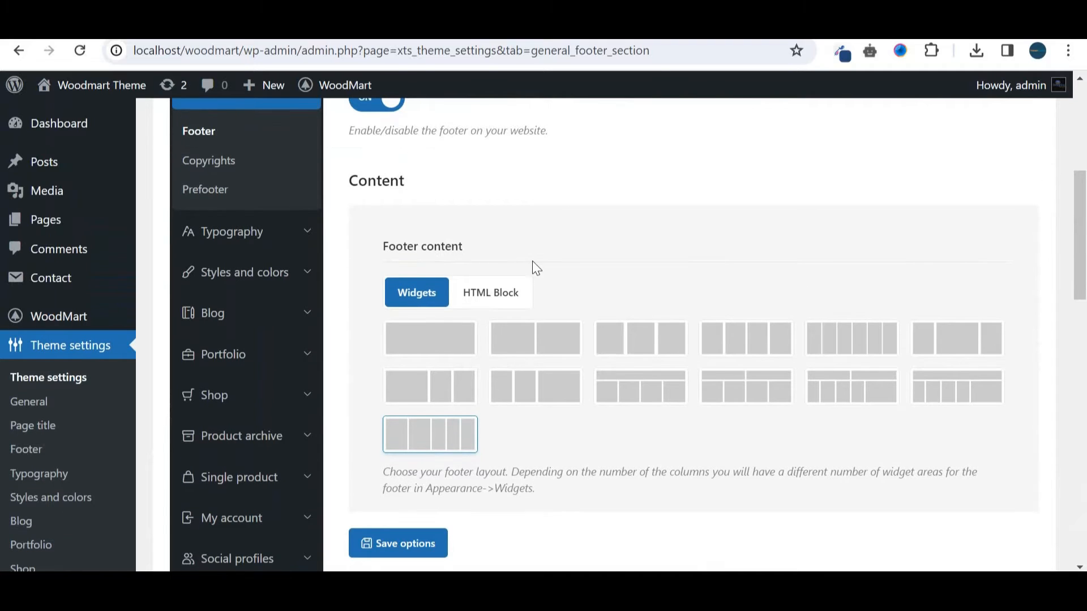
left_click(490, 292)
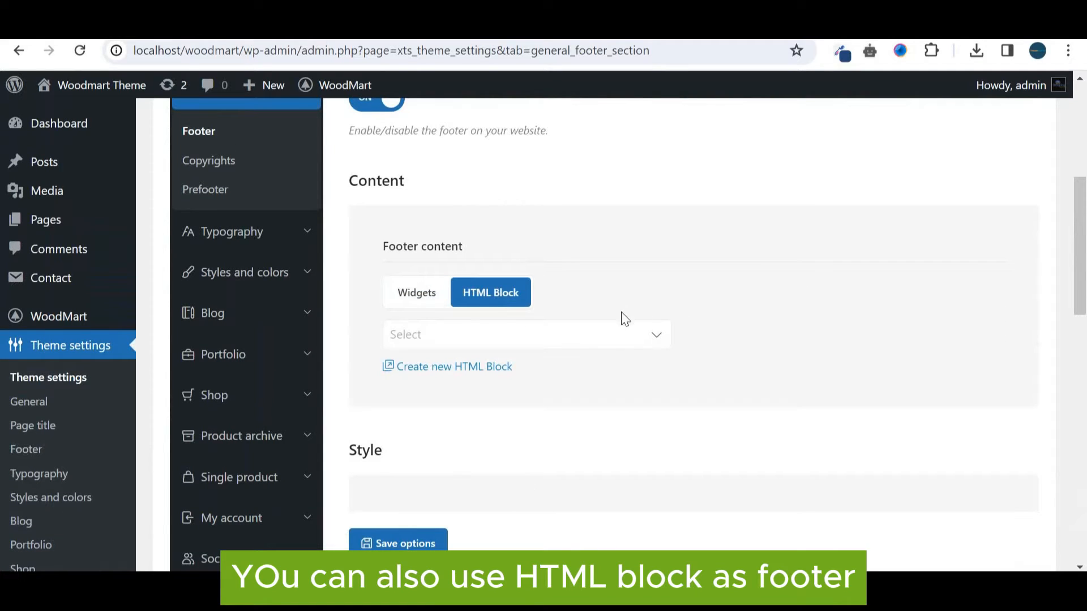
left_click(525, 334)
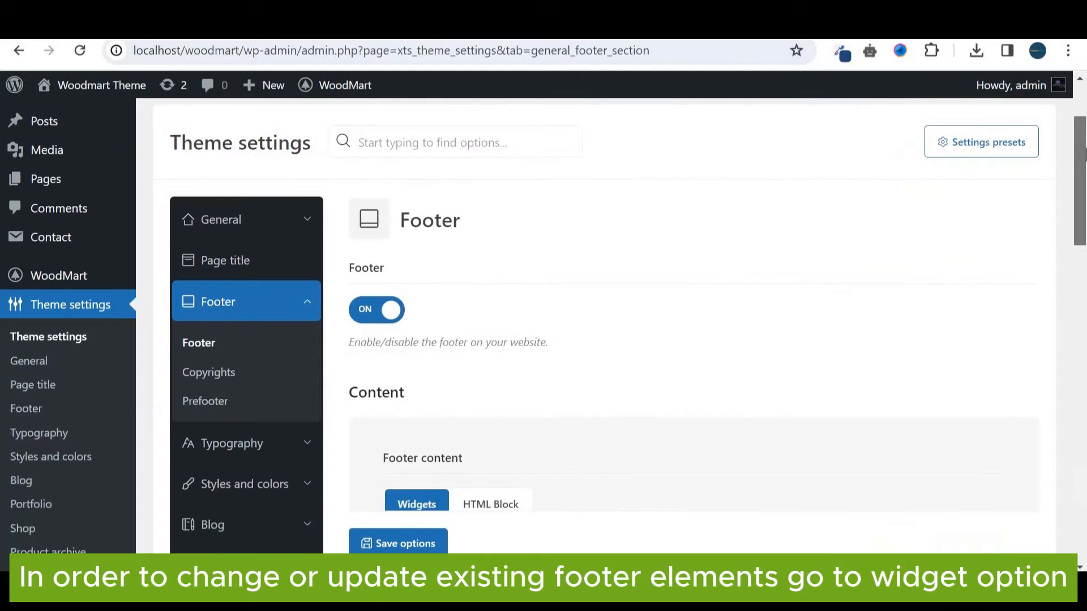
scroll("down", 3)
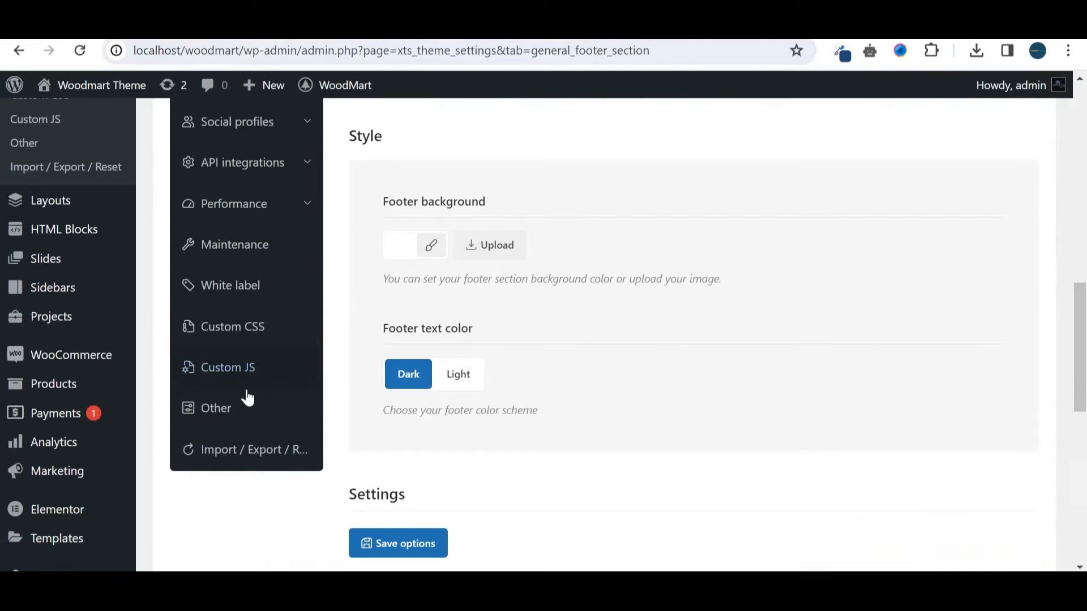
mouse_move(733, 311)
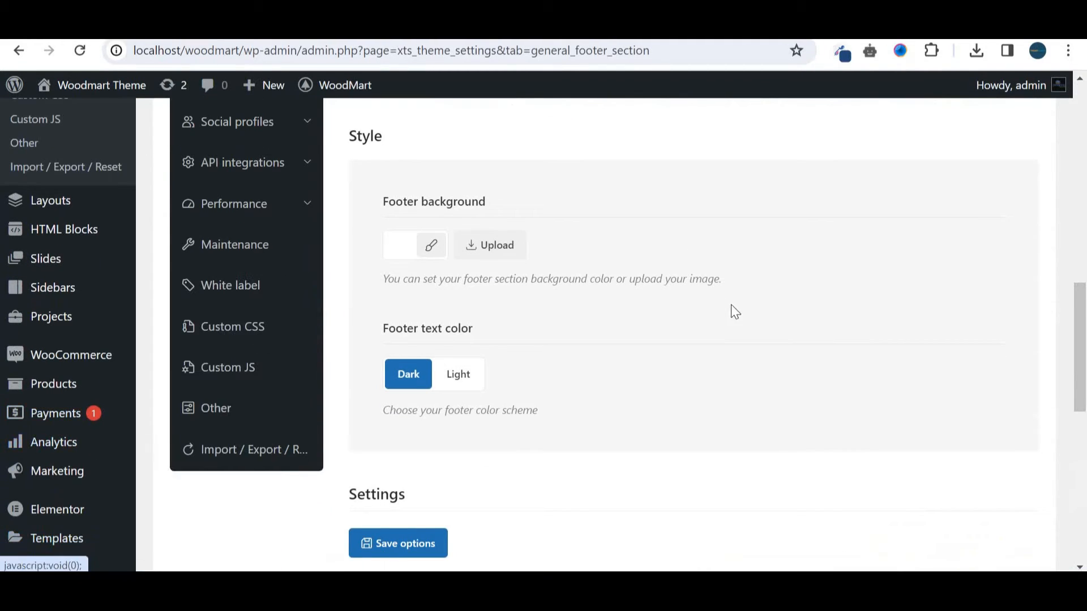
scroll("down", 3)
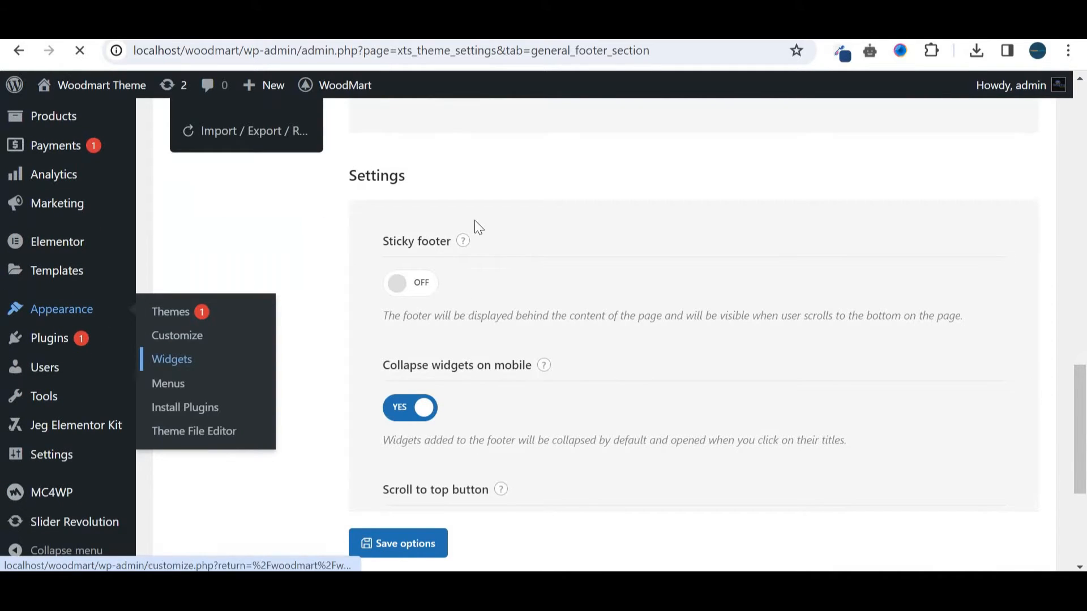
- Open Appearance > Widgets and view the Footer Column 1-5 widget areas in the block editor
left_click(171, 359)
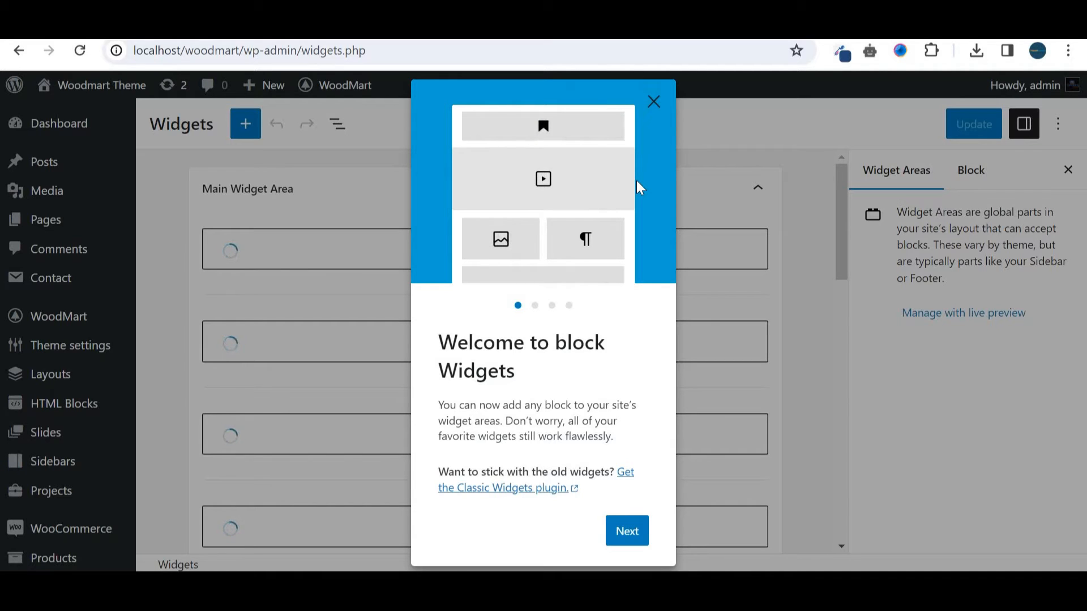
mouse_move(653, 102)
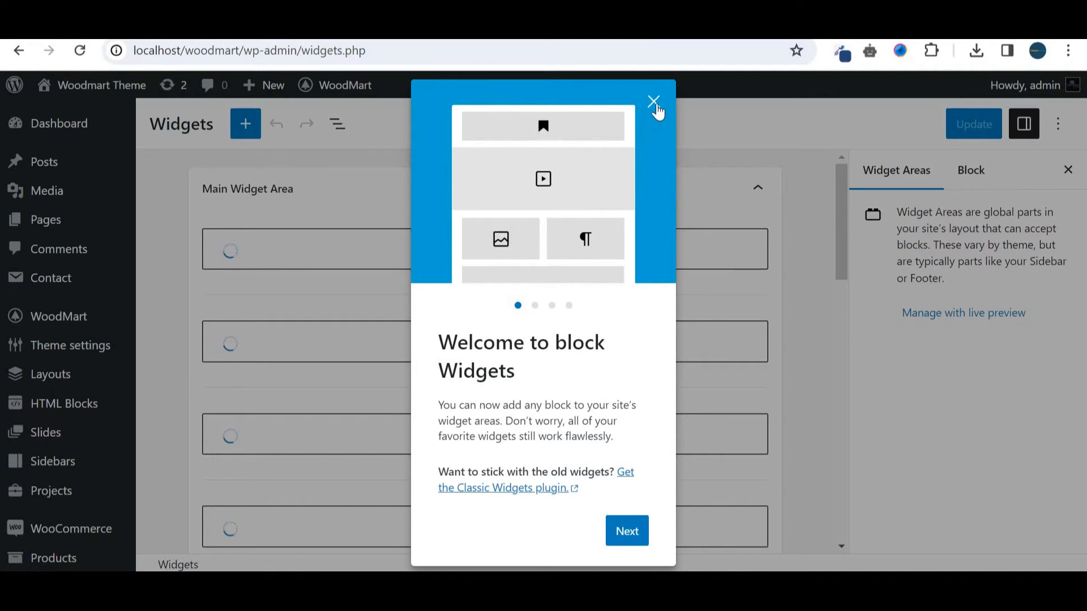
left_click(652, 102)
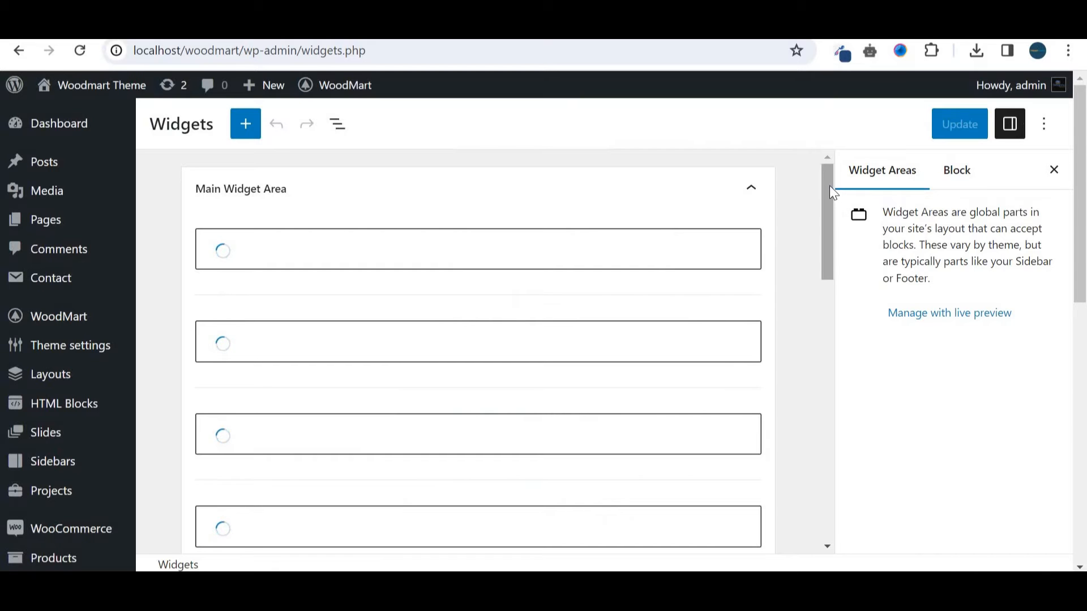
scroll("down", 3)
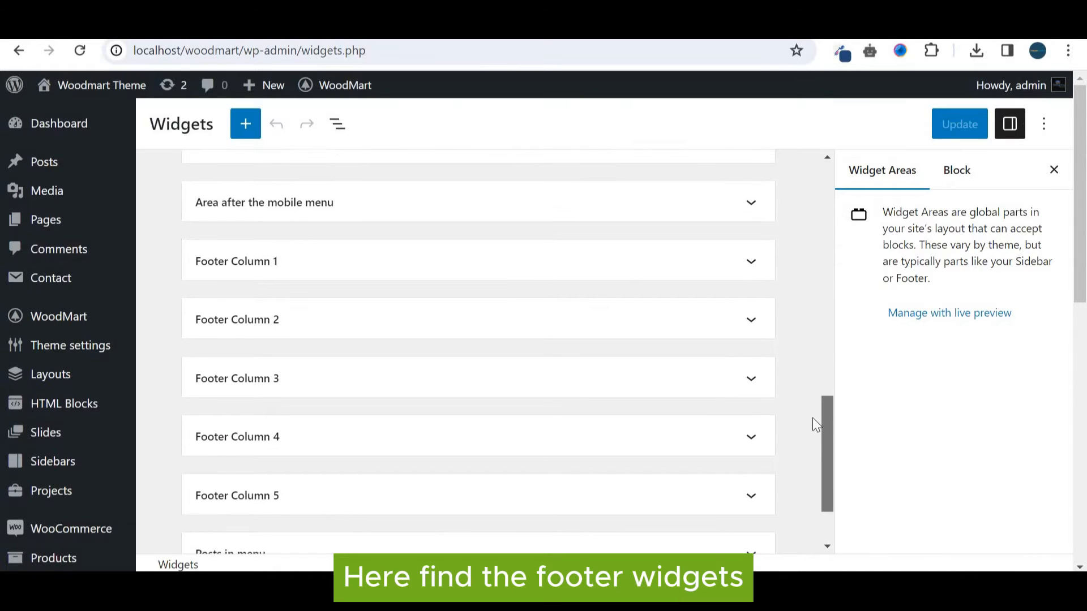
scroll("up", 3)
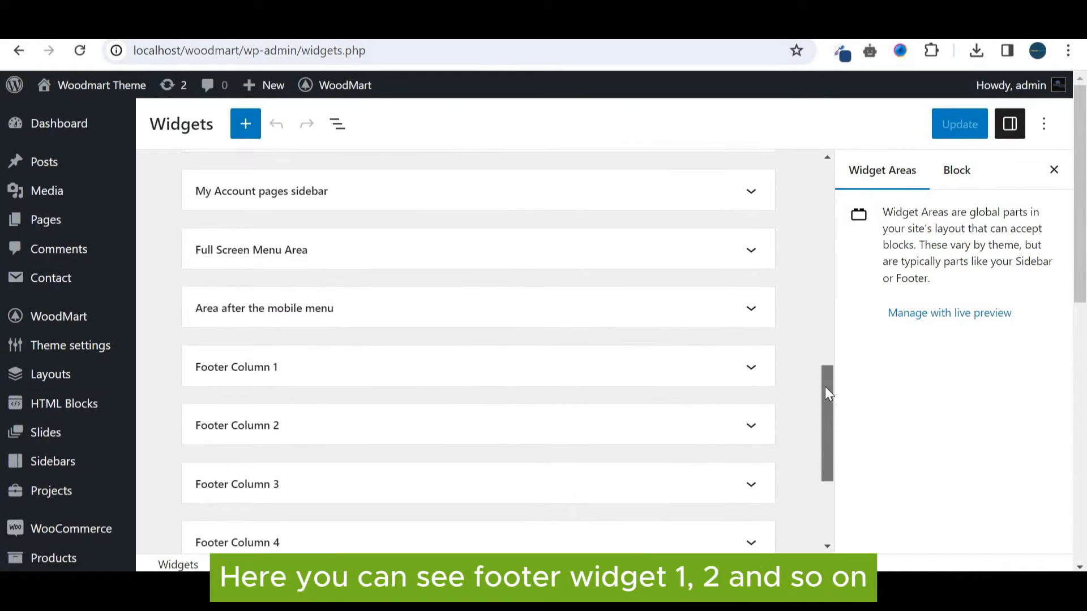
scroll("down", 3)
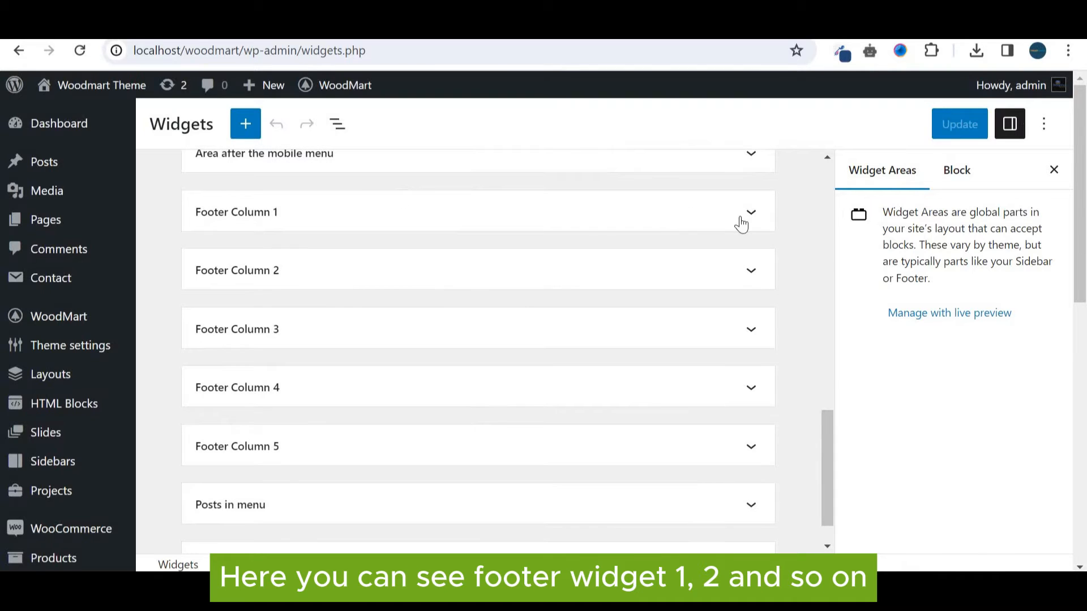
left_click(749, 211)
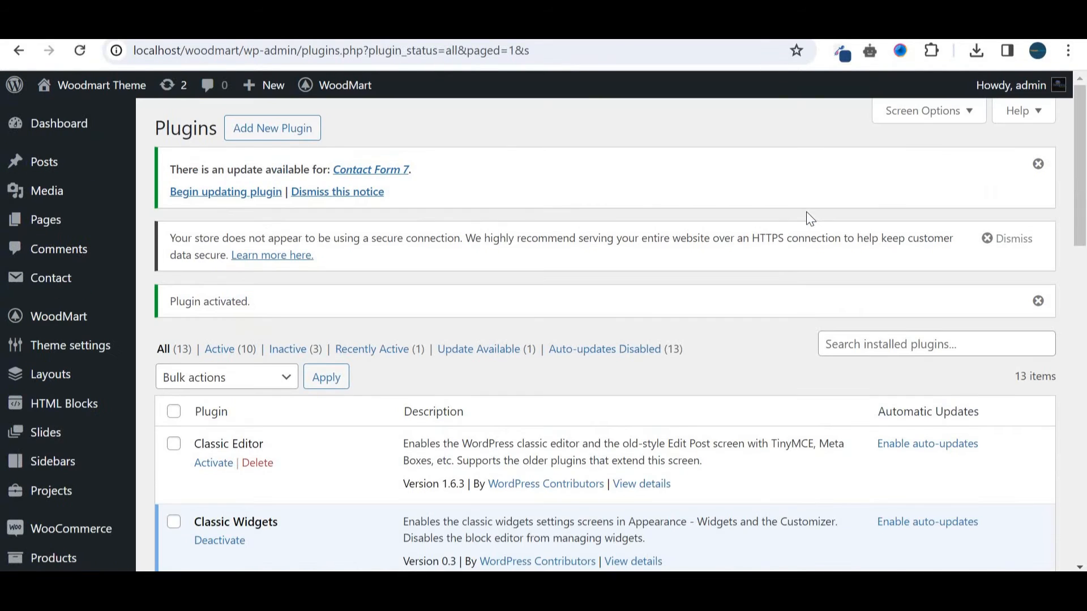
- With Classic Widgets active, open the classic Widgets screen showing Footer Column 1's HTML Block
scroll("down", 3)
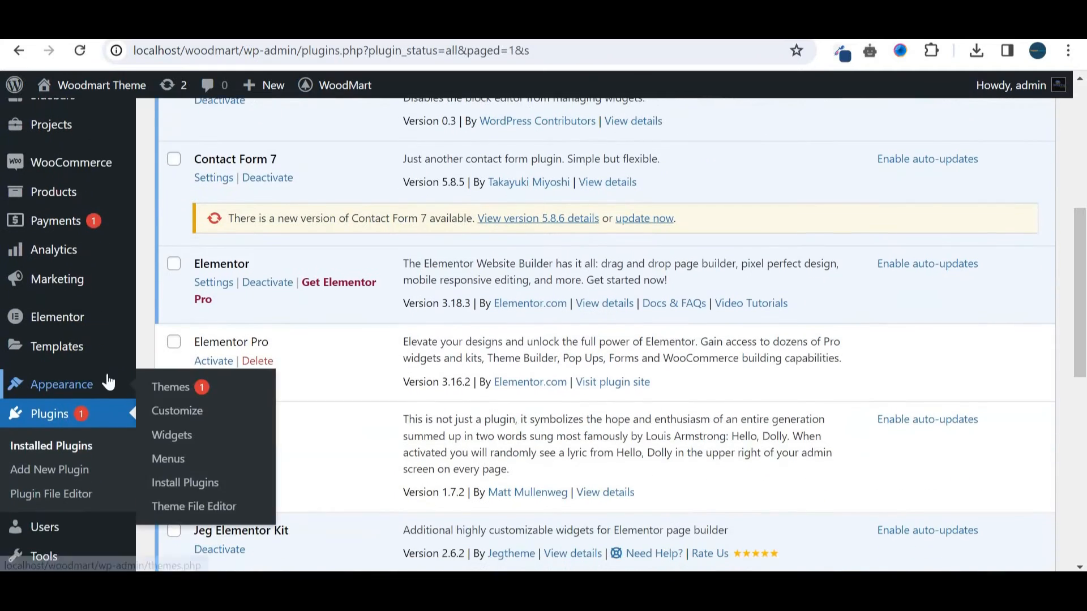
left_click(171, 434)
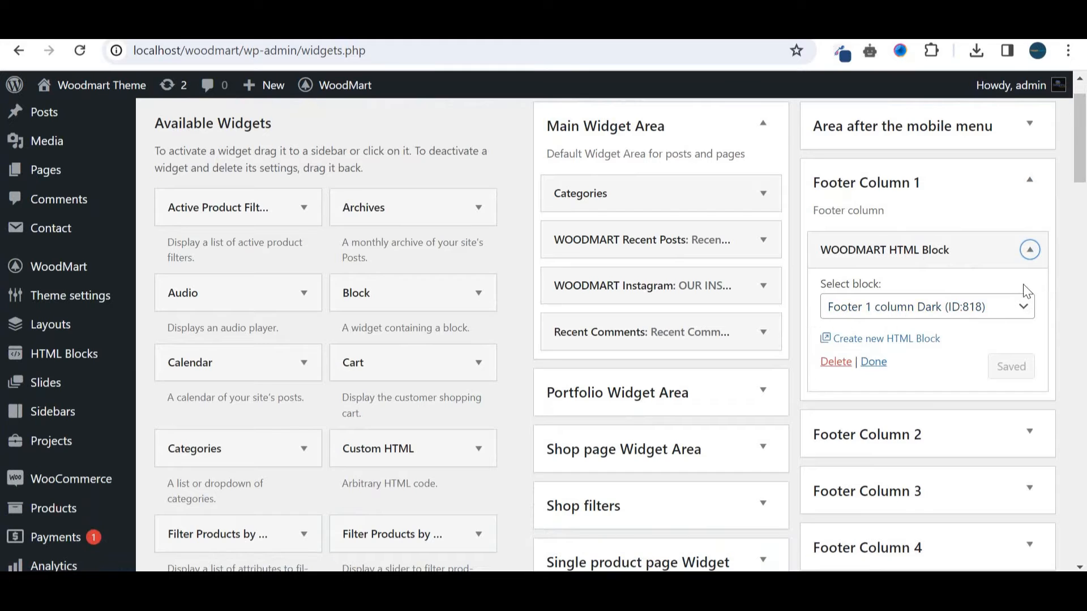
left_click(1029, 183)
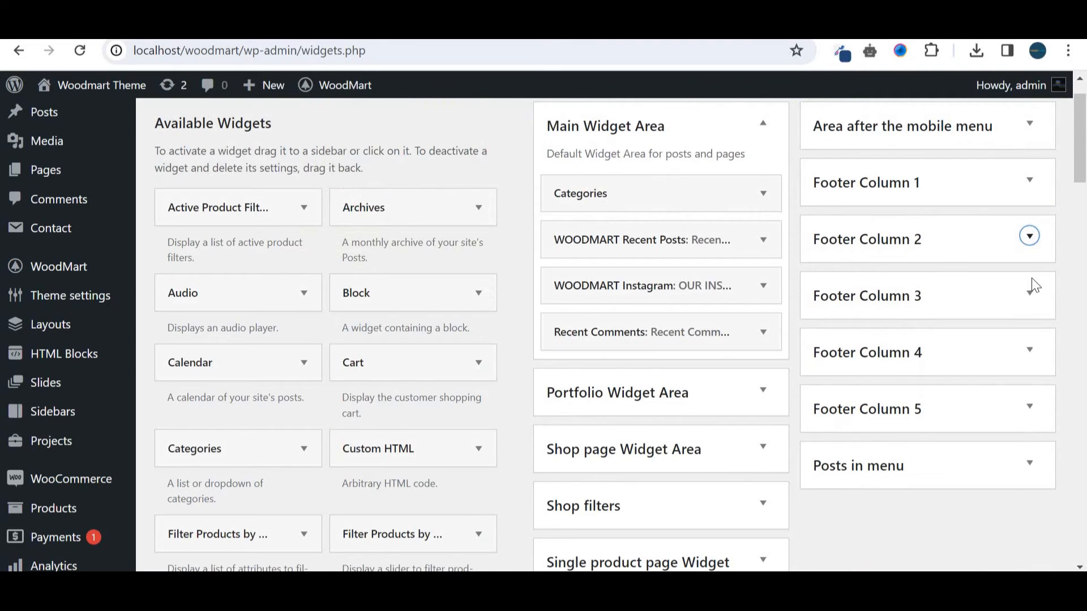
scroll("down", 3)
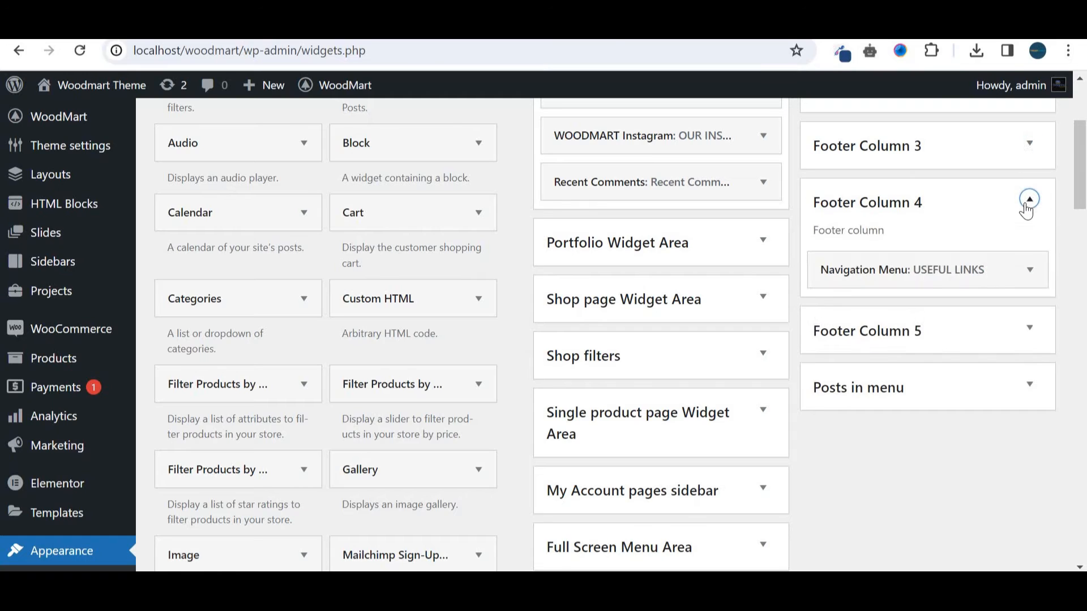
scroll("up", 3)
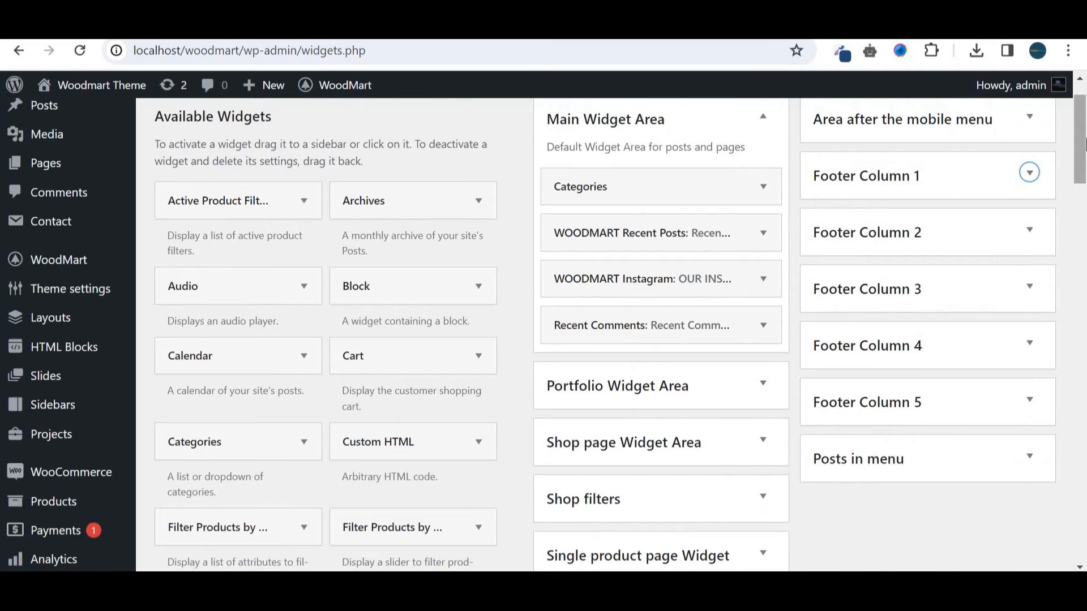
scroll("up", 3)
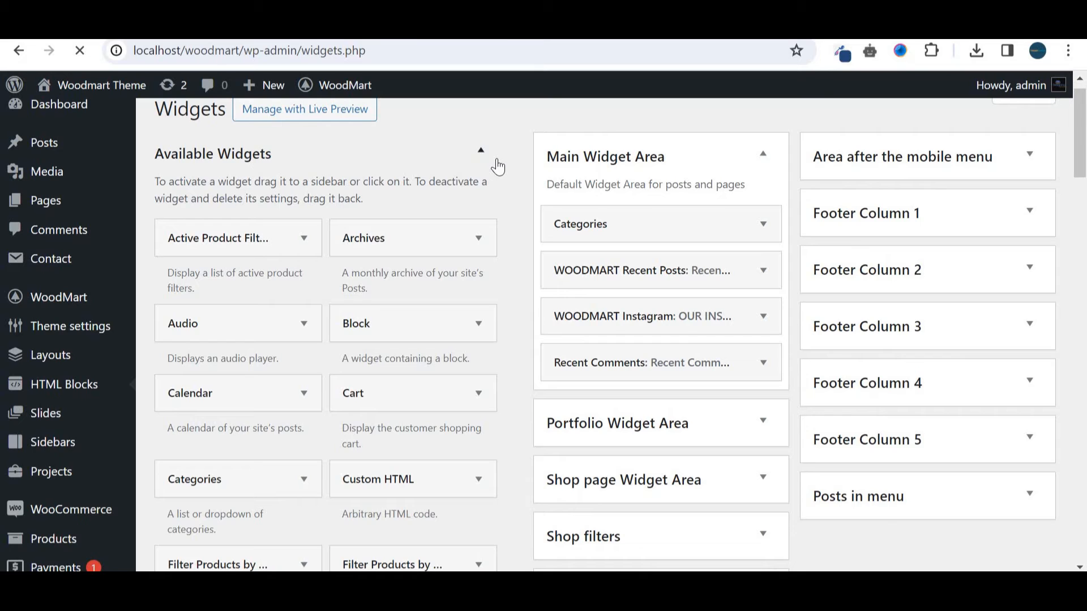
- Open the HTML Blocks list and locate the 'Footer 1 column Dark' block
left_click(64, 384)
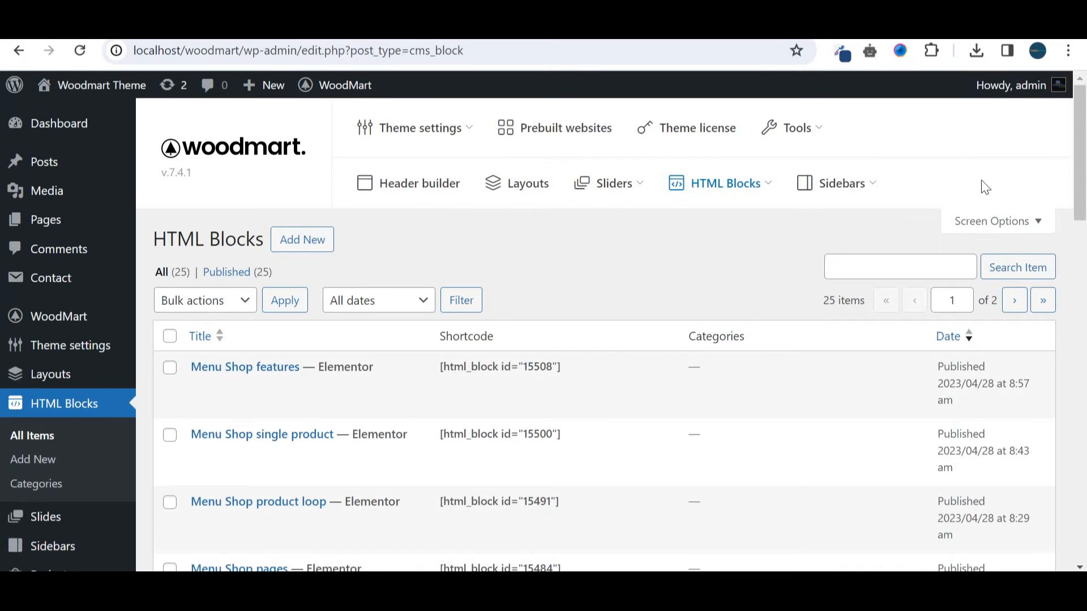
scroll("down", 3)
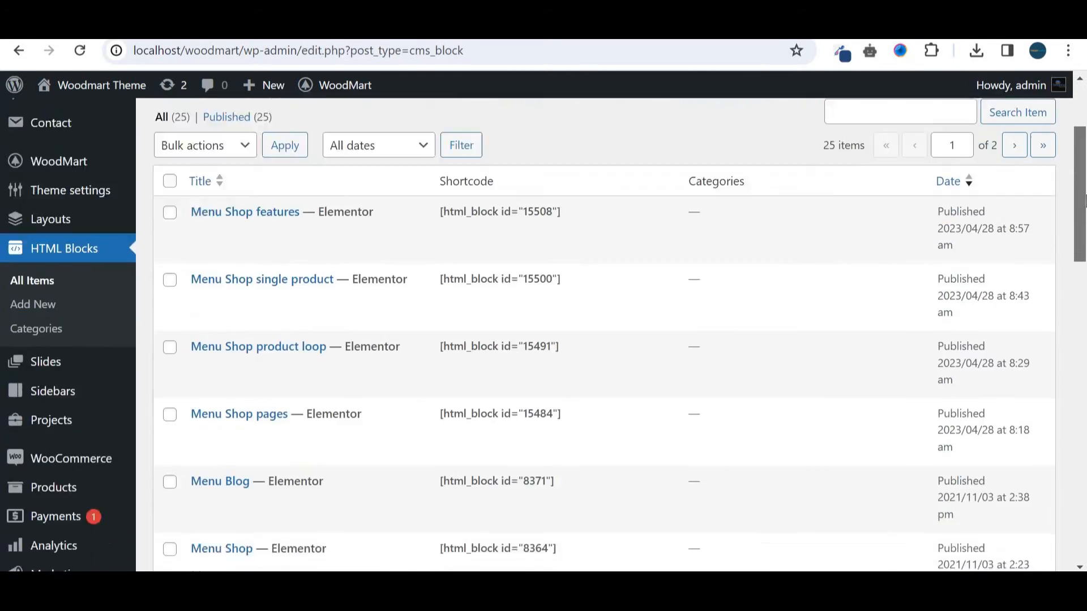
scroll("down", 3)
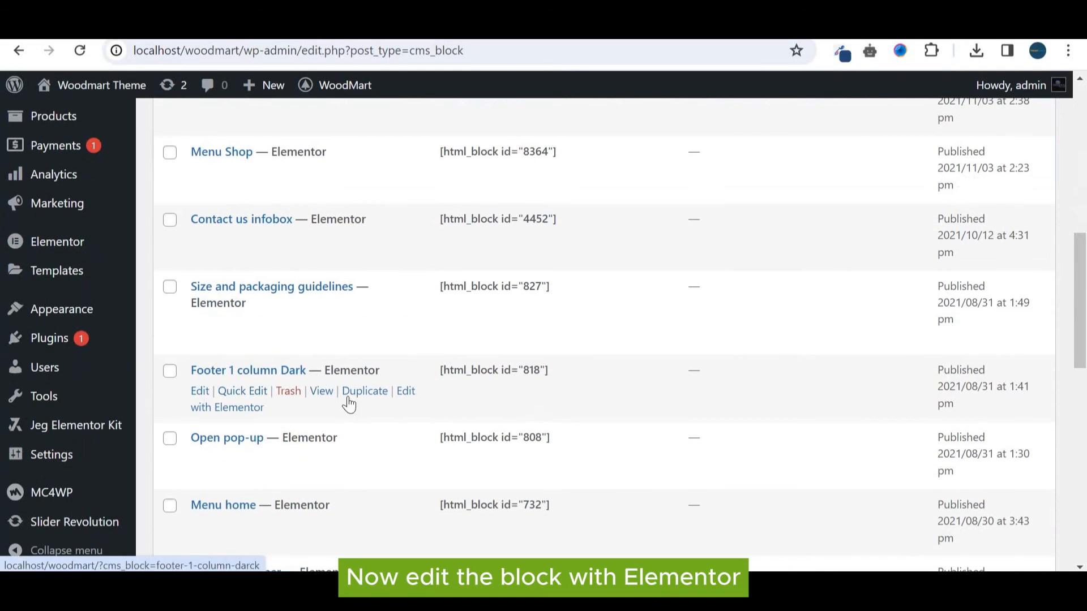
mouse_move(405, 391)
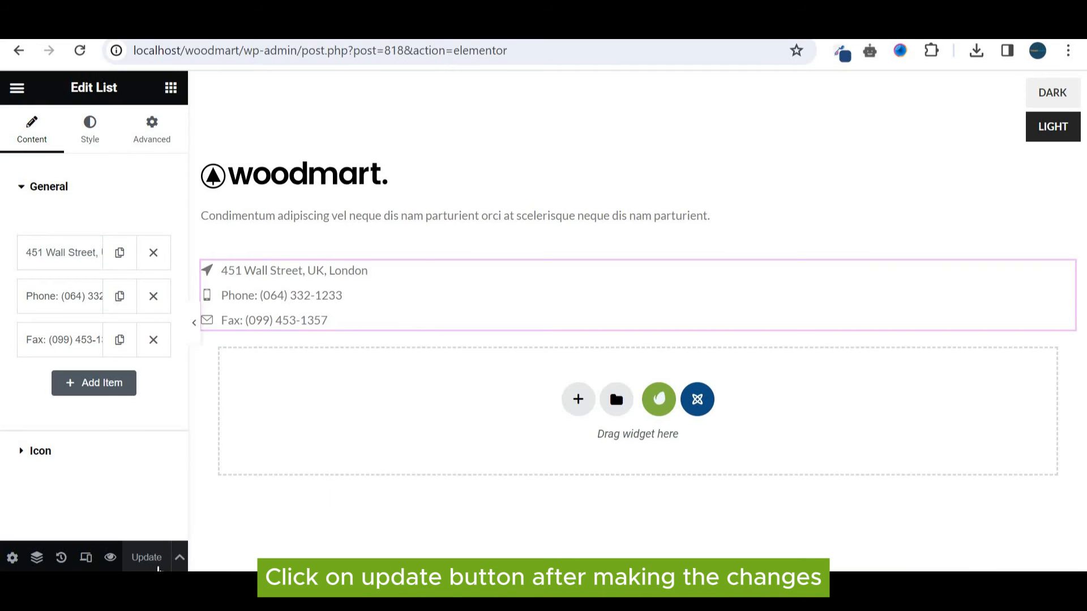
mouse_move(102, 197)
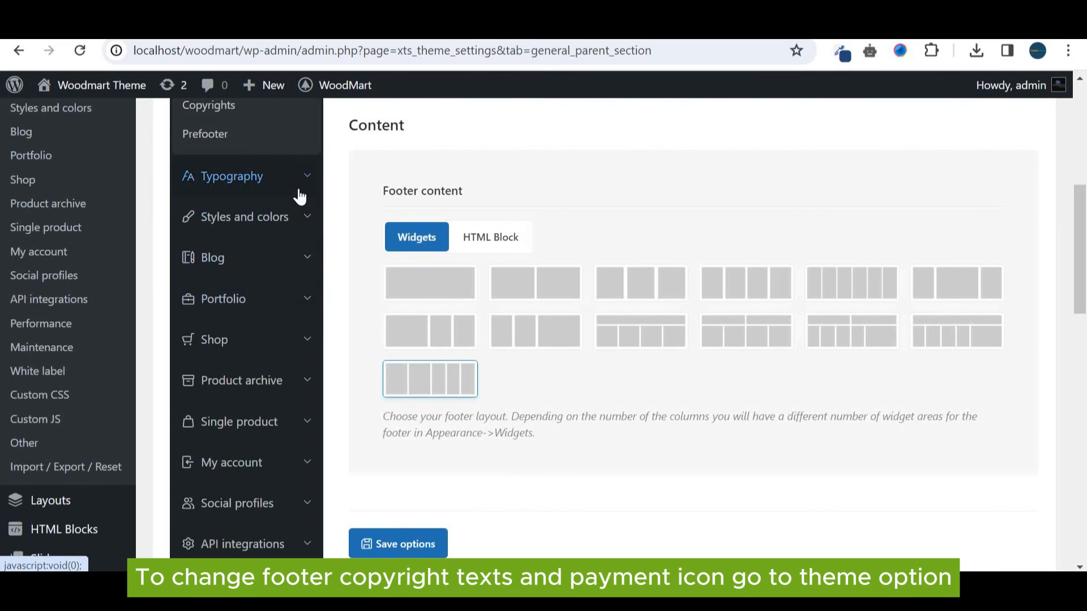
- Open Footer > Copyrights and review the copyright text and payments image fields
scroll("up", 3)
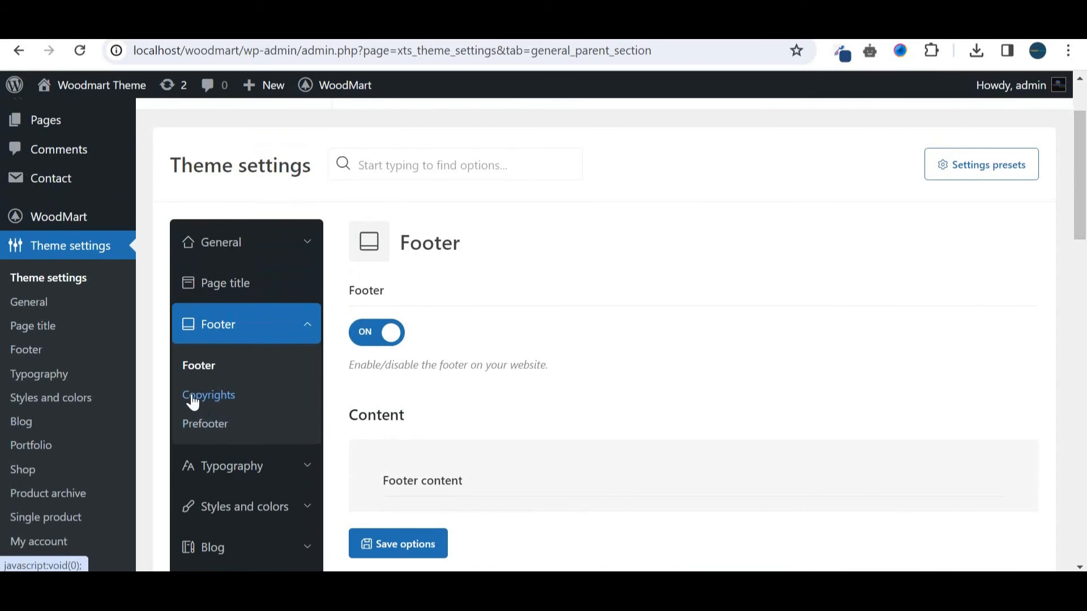
left_click(210, 394)
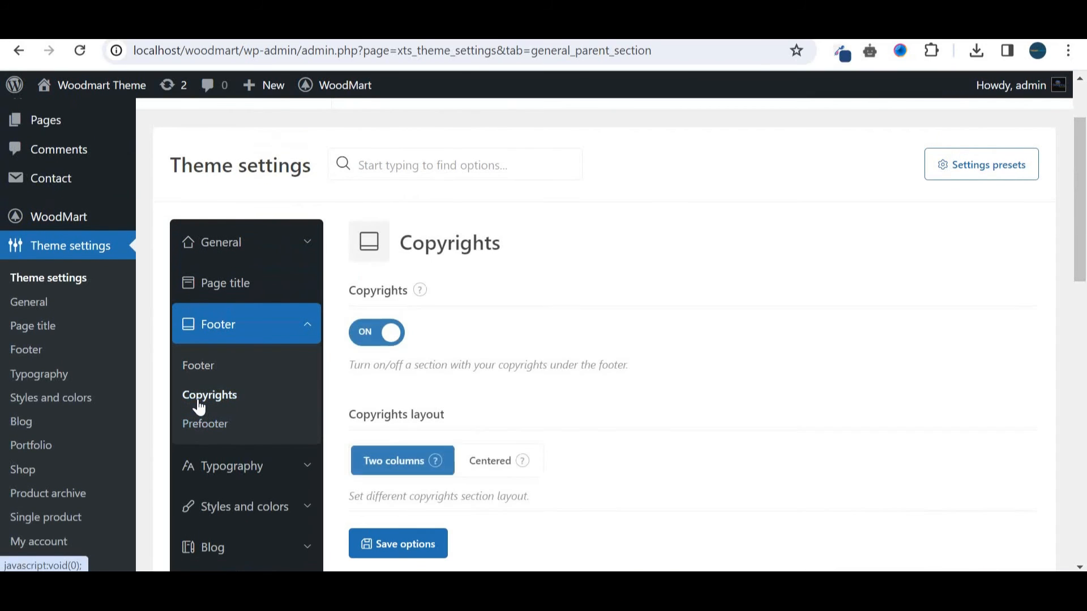
scroll("down", 3)
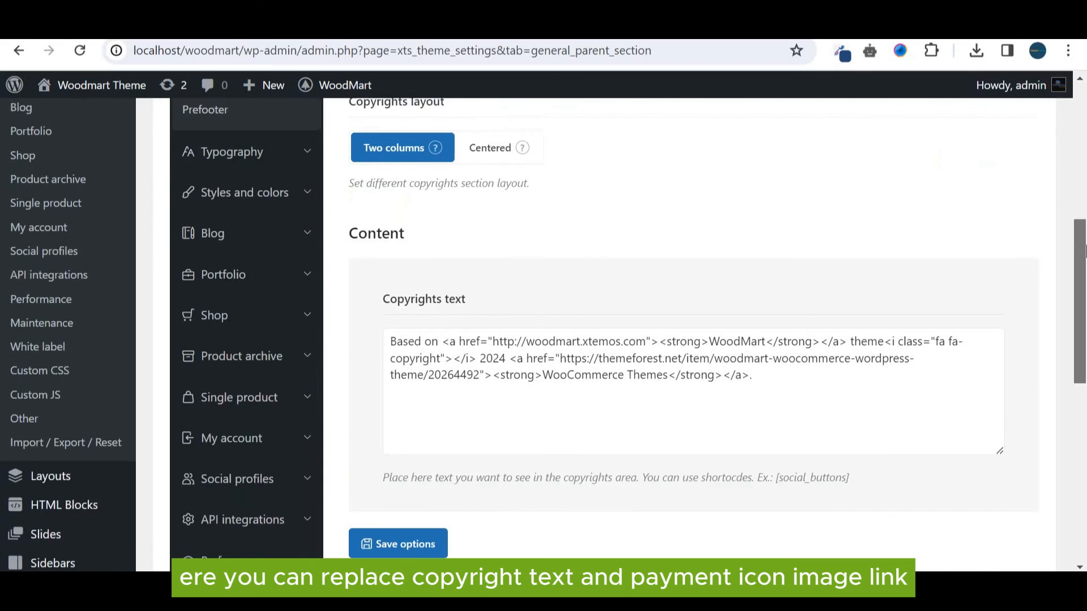
scroll("down", 3)
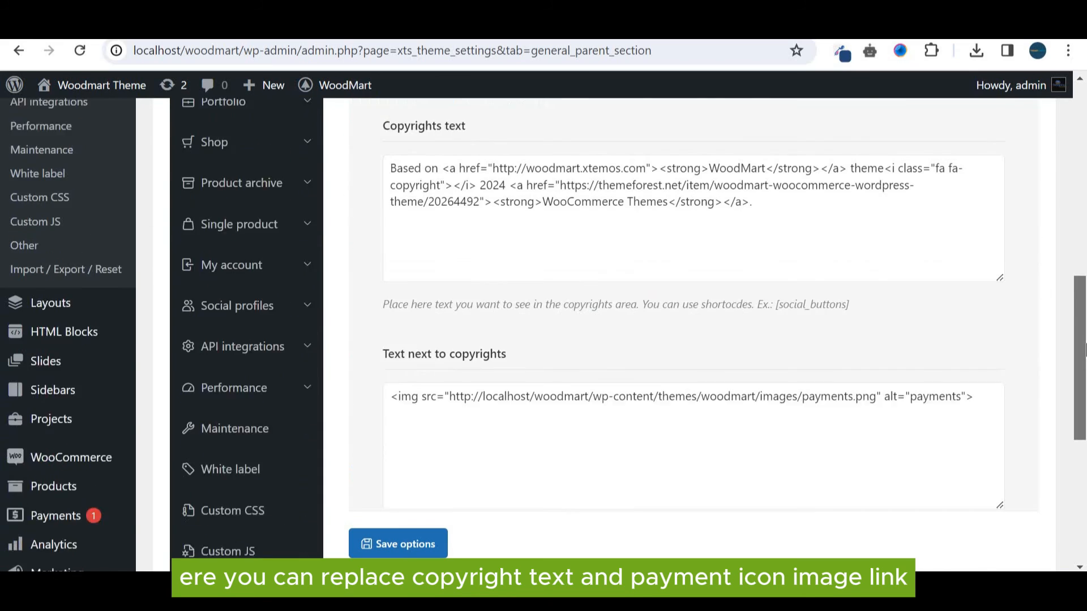
scroll("up", 3)
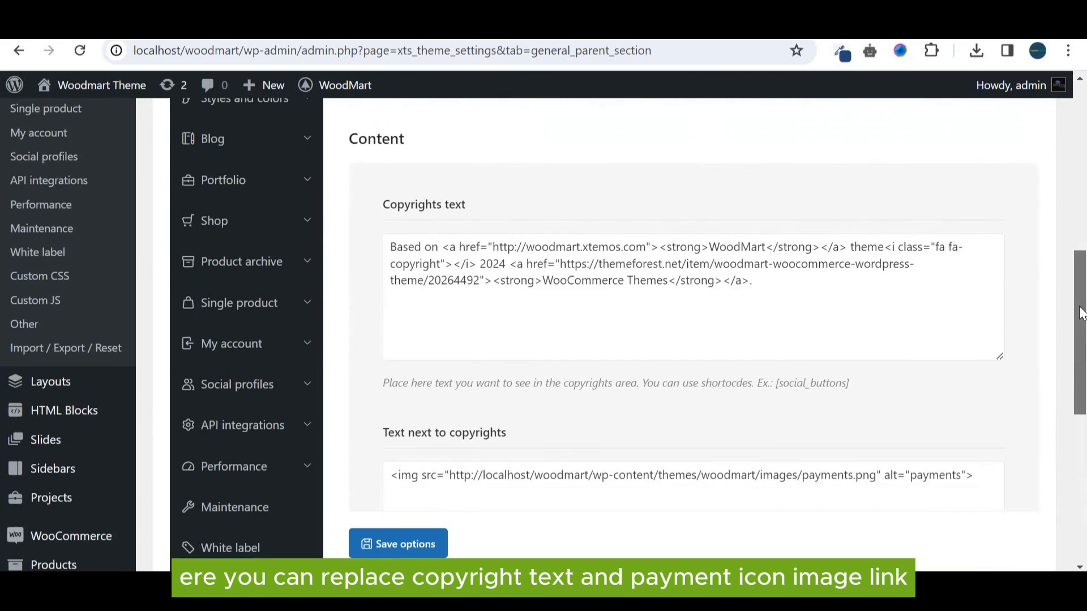
scroll("up", 3)
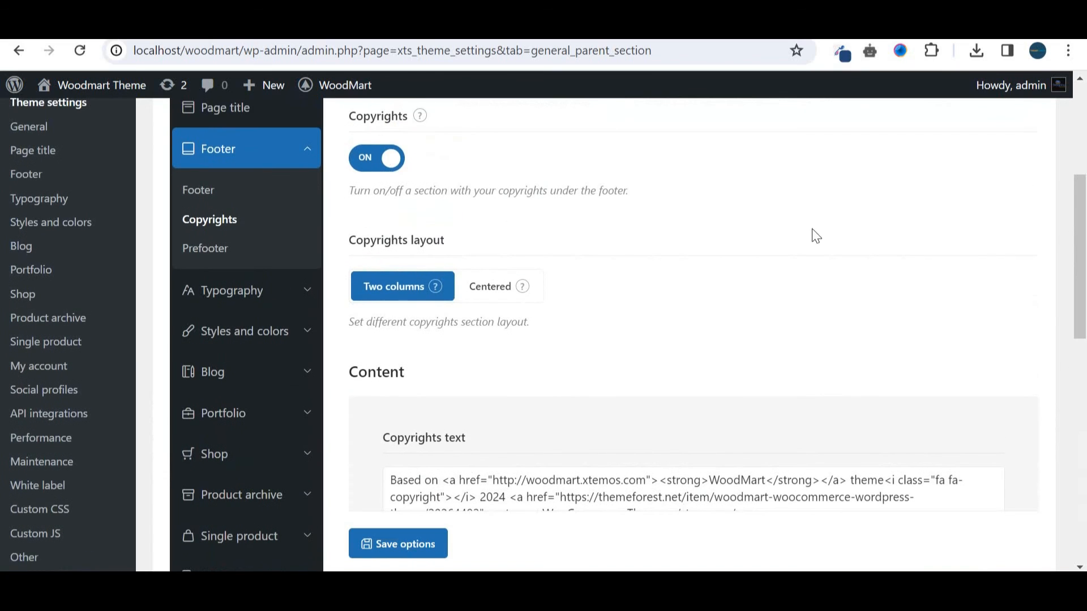